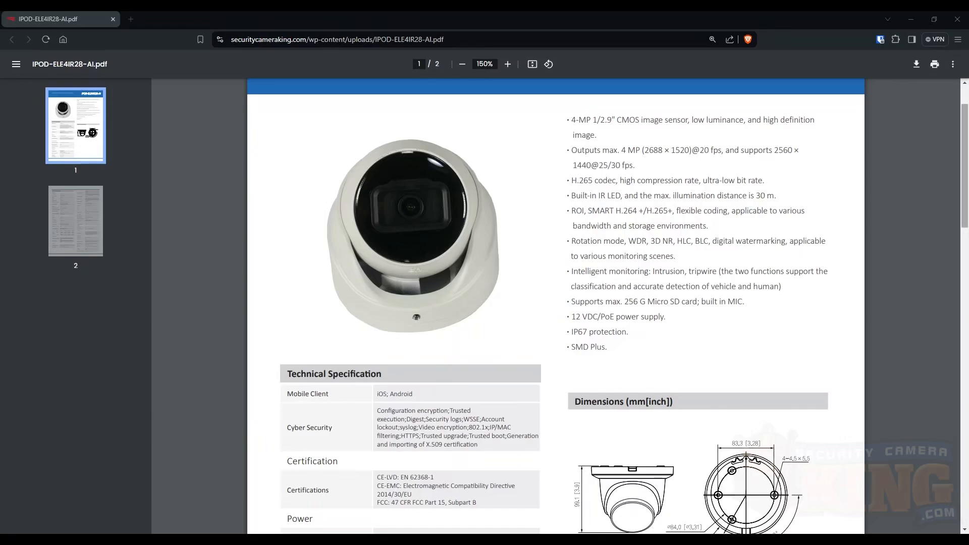
Open Smart Plan and enable the IVS plan for Preset1, then view channel 2.
scroll(down, 3)
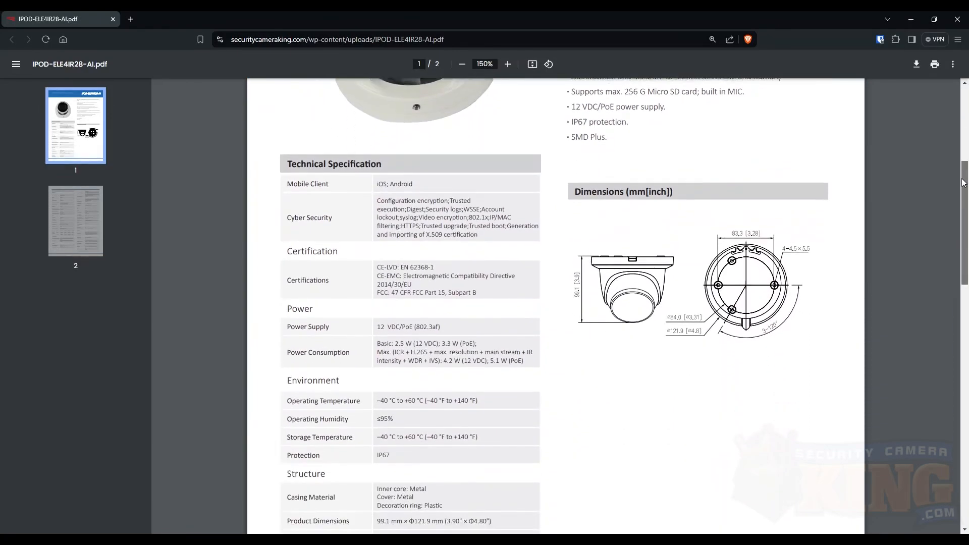
scroll(down, 3)
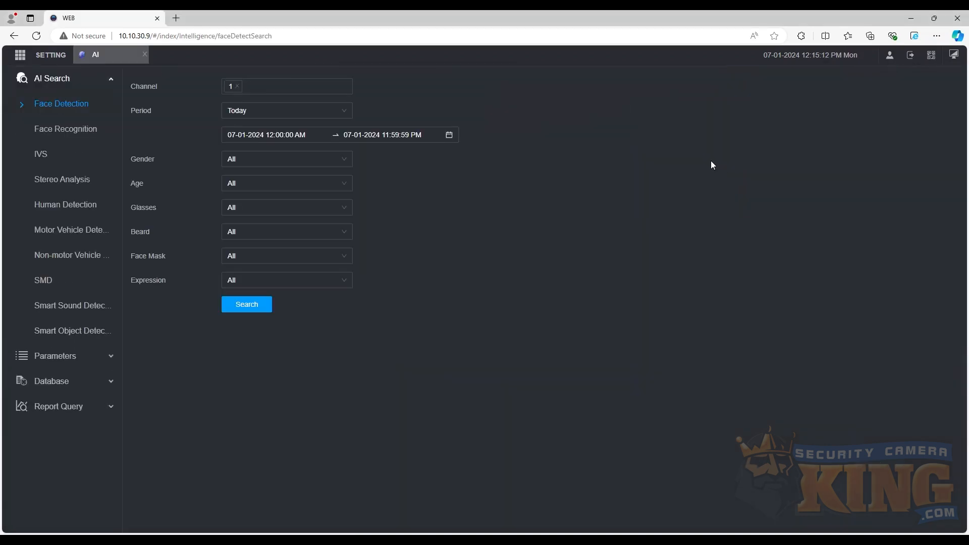
mouse_move(118, 340)
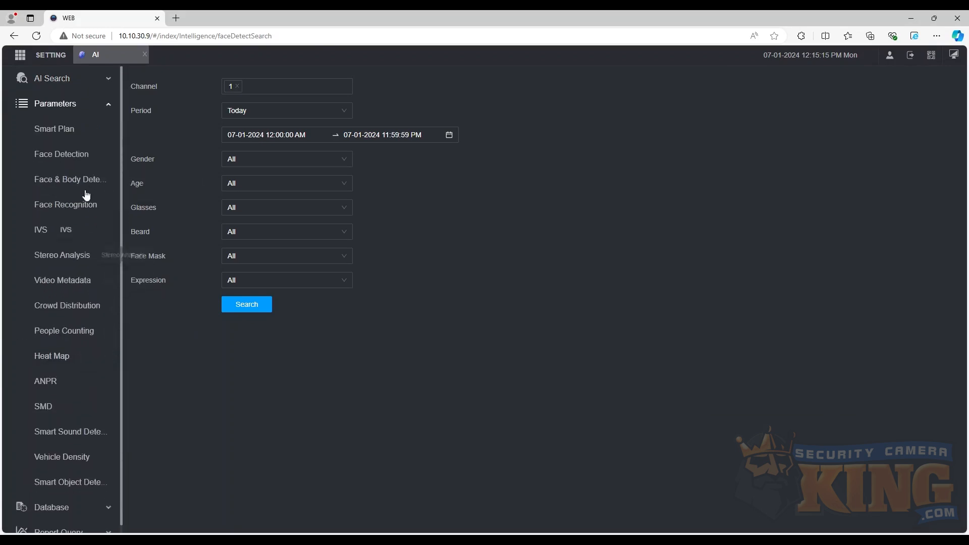
click(55, 129)
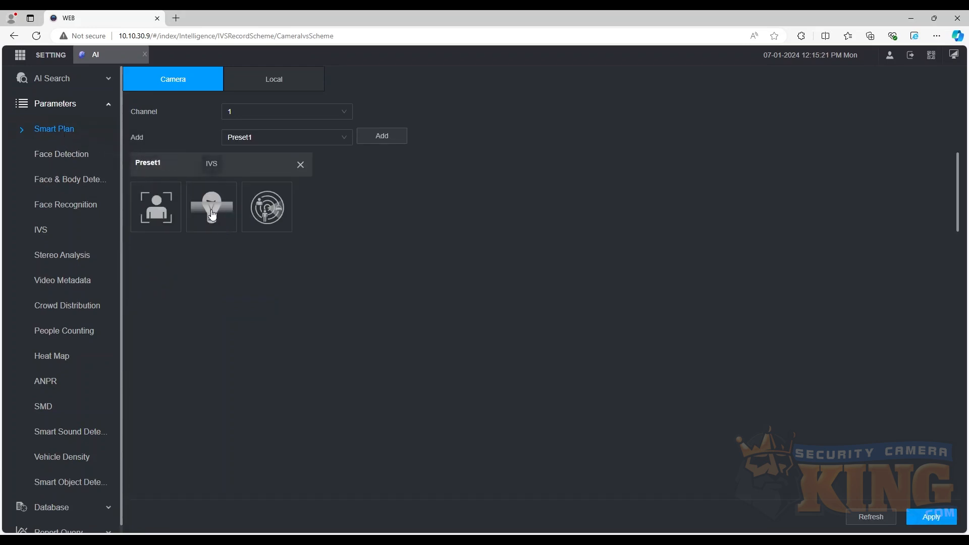
click(211, 206)
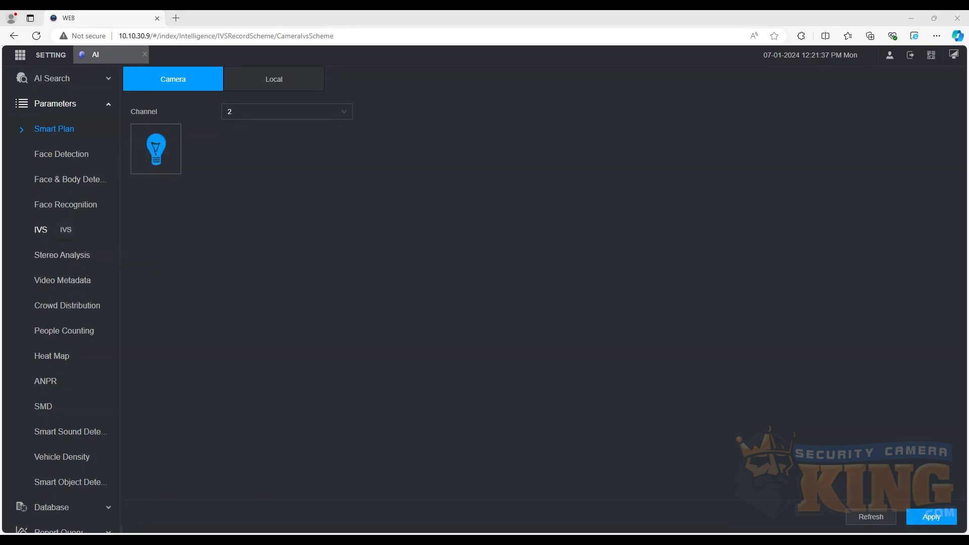
On channel 1's IVS page, add Rule1 as a tripwire rule.
click(40, 229)
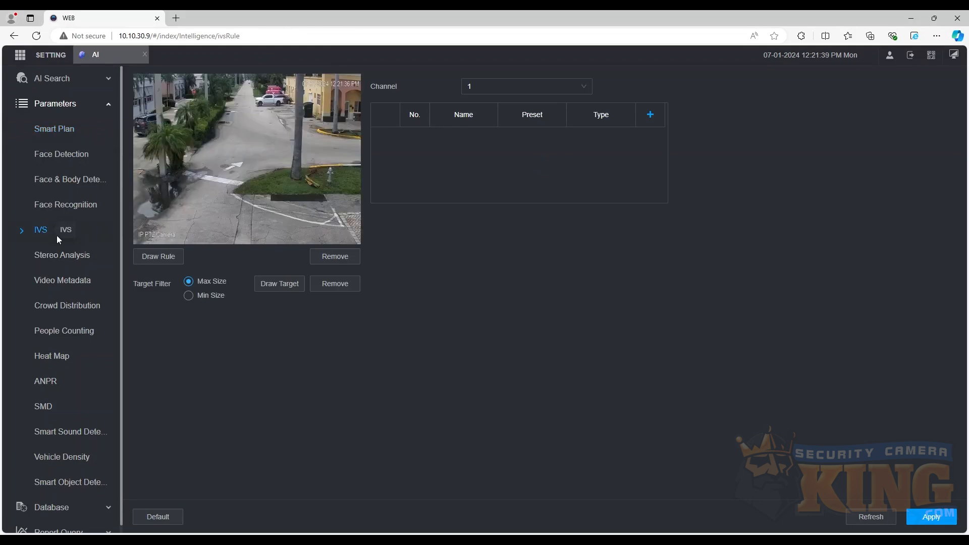
click(526, 85)
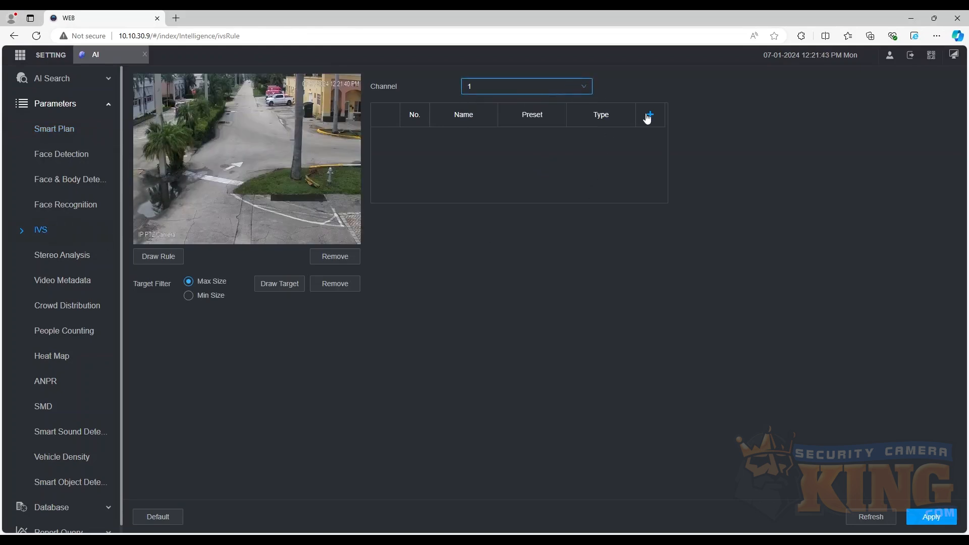
click(650, 115)
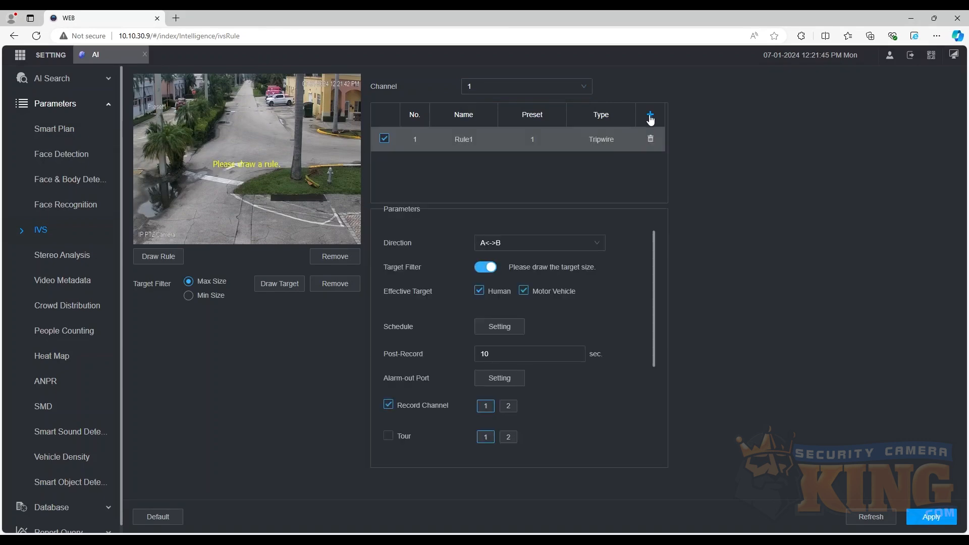
click(599, 140)
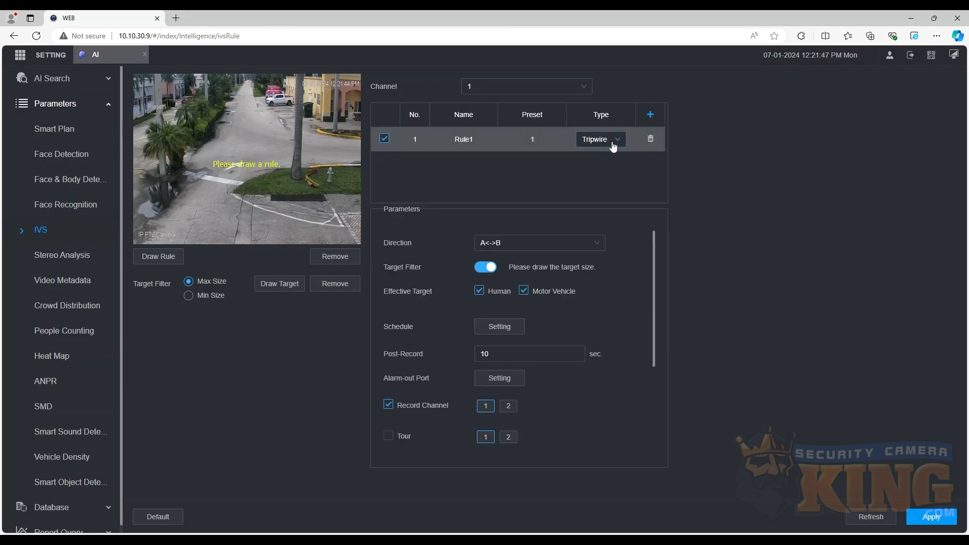
click(599, 138)
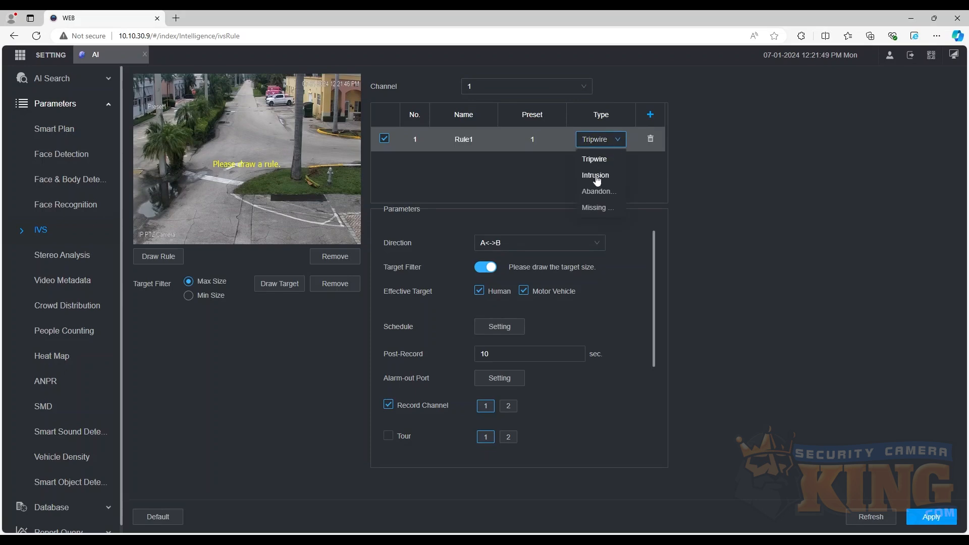
Add Rule2, set its type to Intrusion, and reselect Rule1.
click(650, 114)
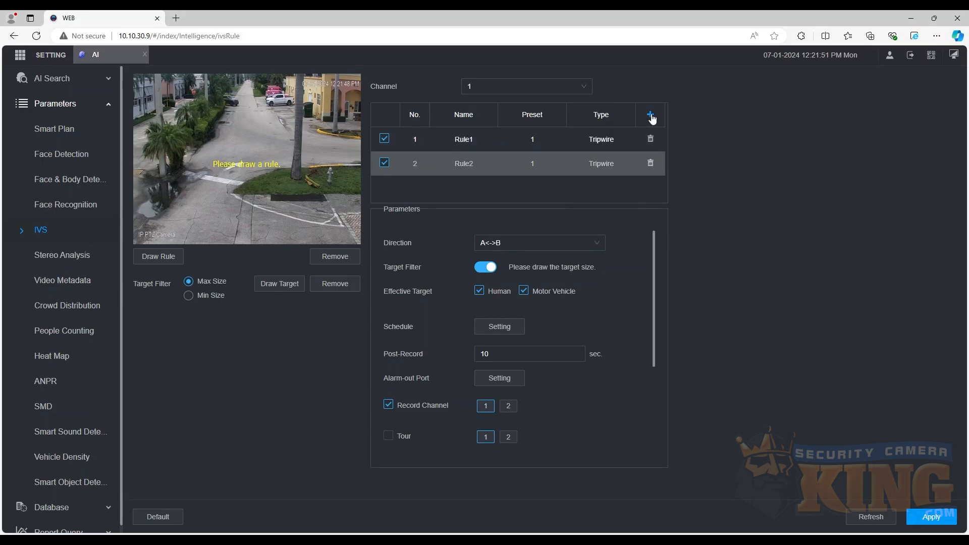
click(598, 163)
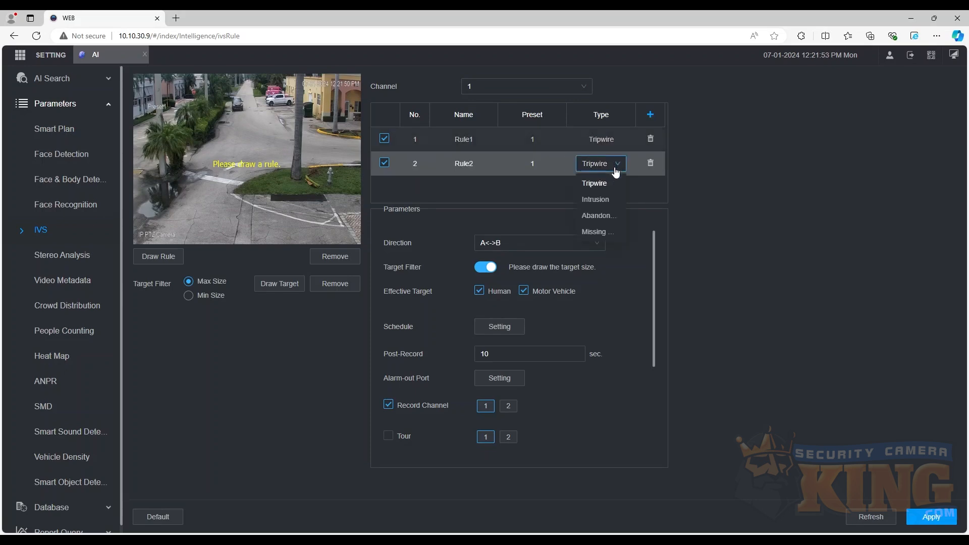
click(594, 199)
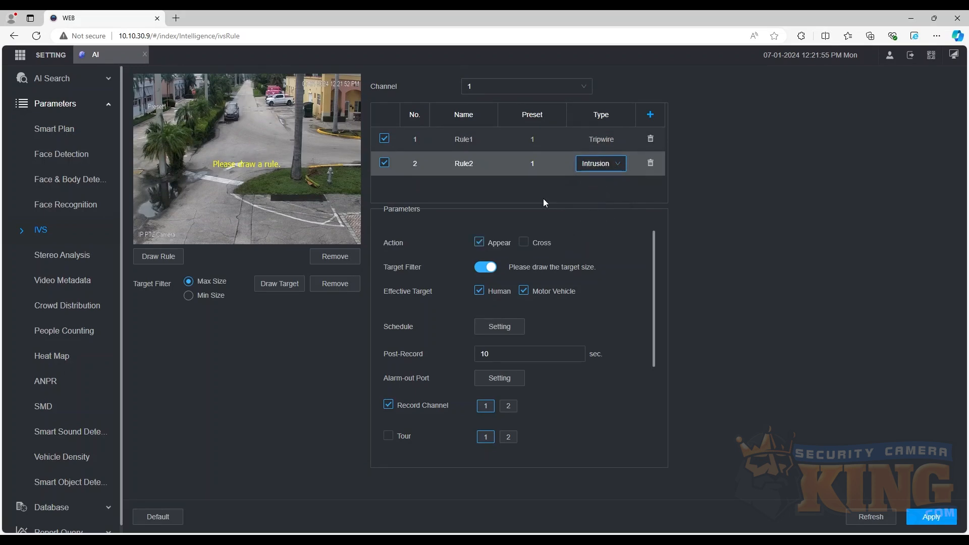
click(463, 138)
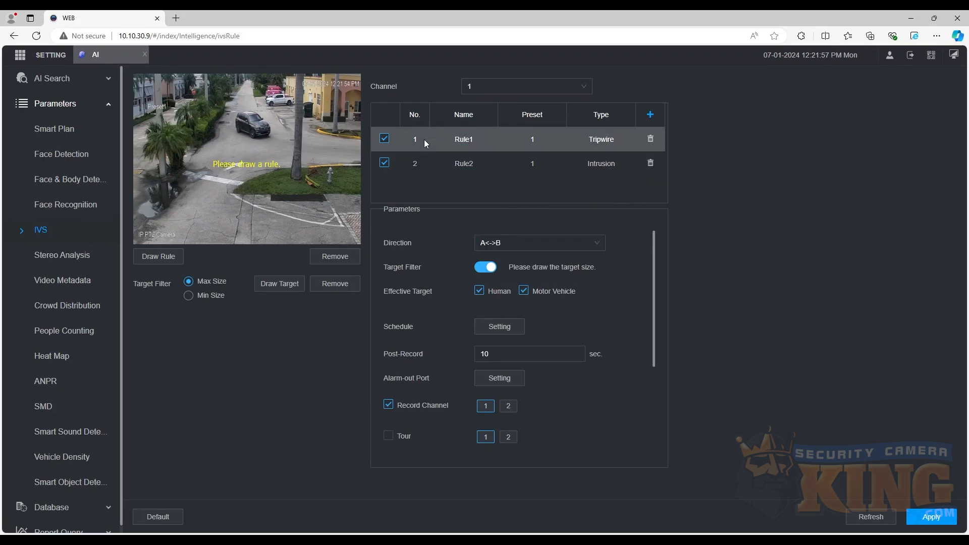
Keep humans as Rule2's target and detect area crossings in both directions.
click(464, 163)
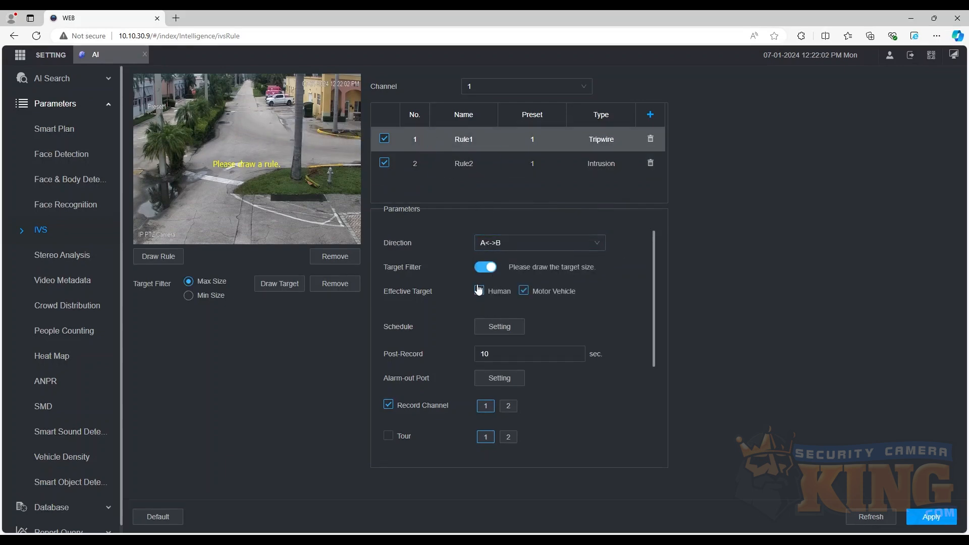
click(479, 291)
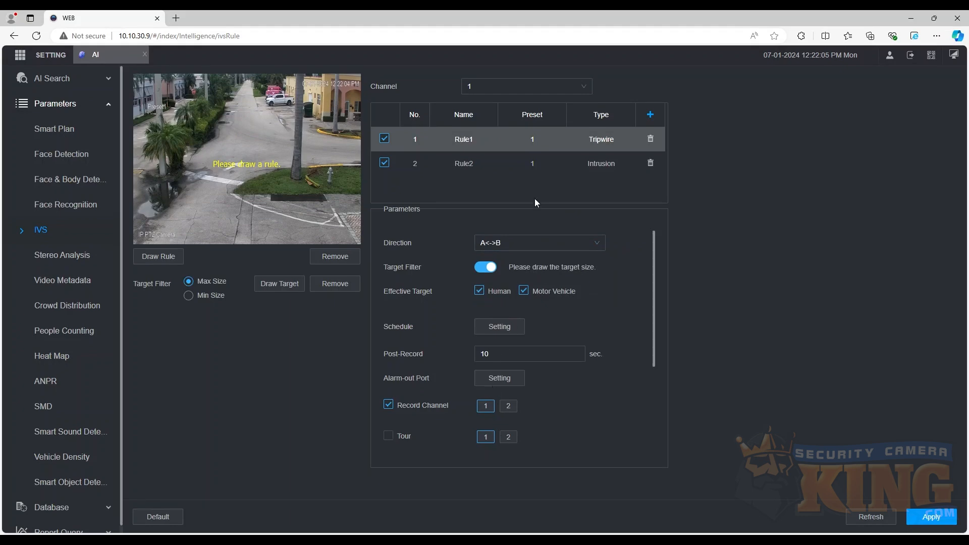
click(464, 163)
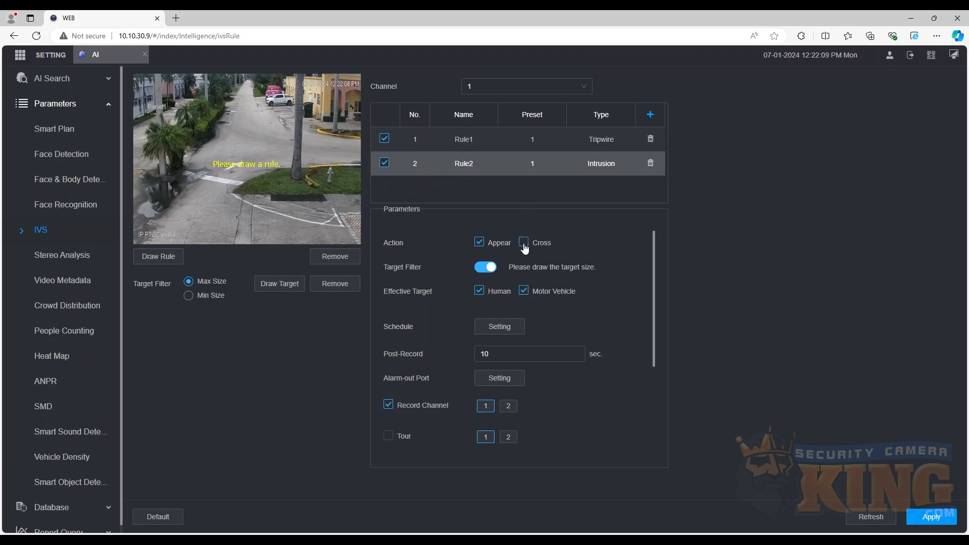
click(523, 242)
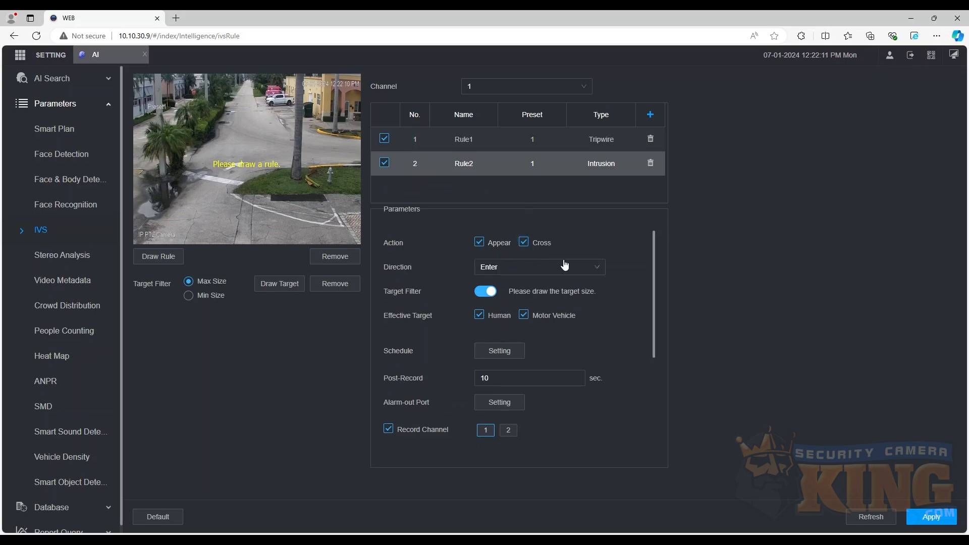
click(537, 266)
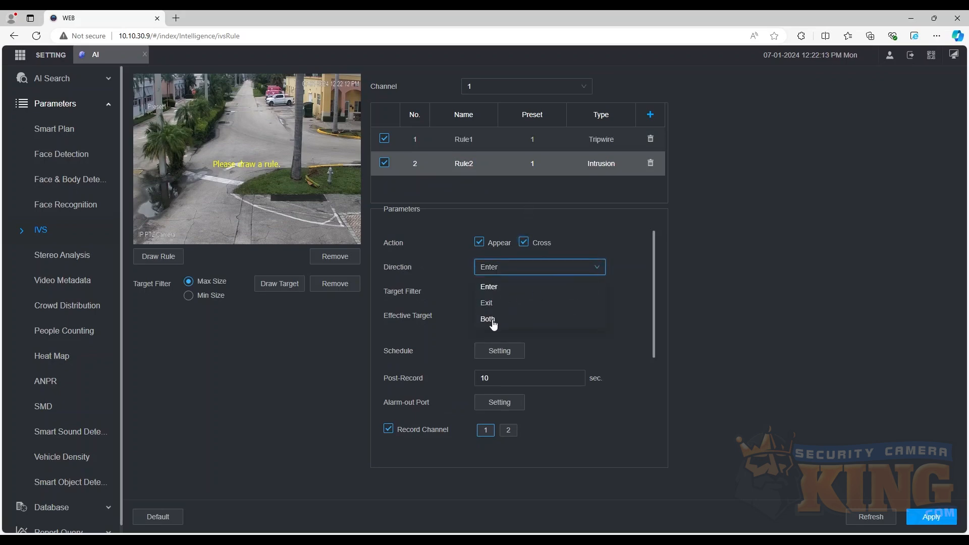
click(487, 318)
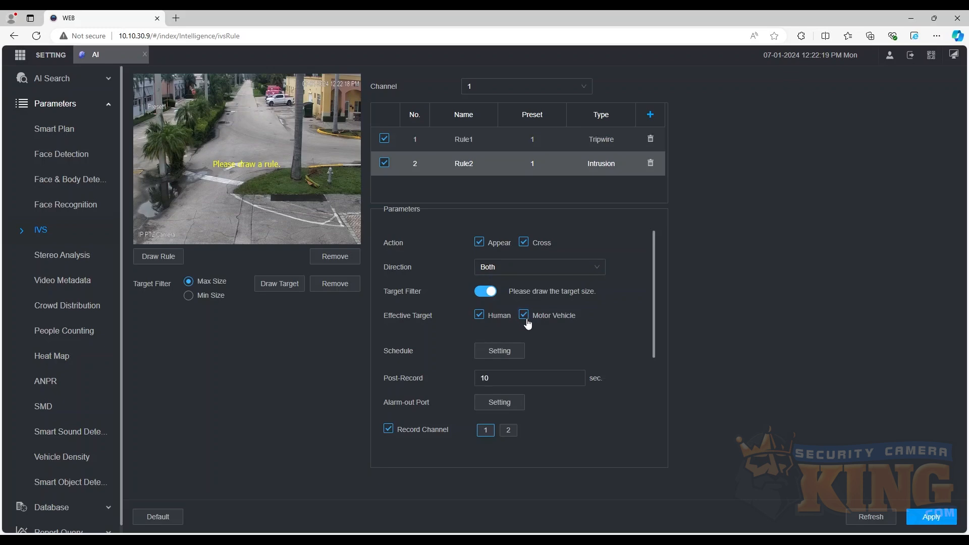
mouse_move(535, 327)
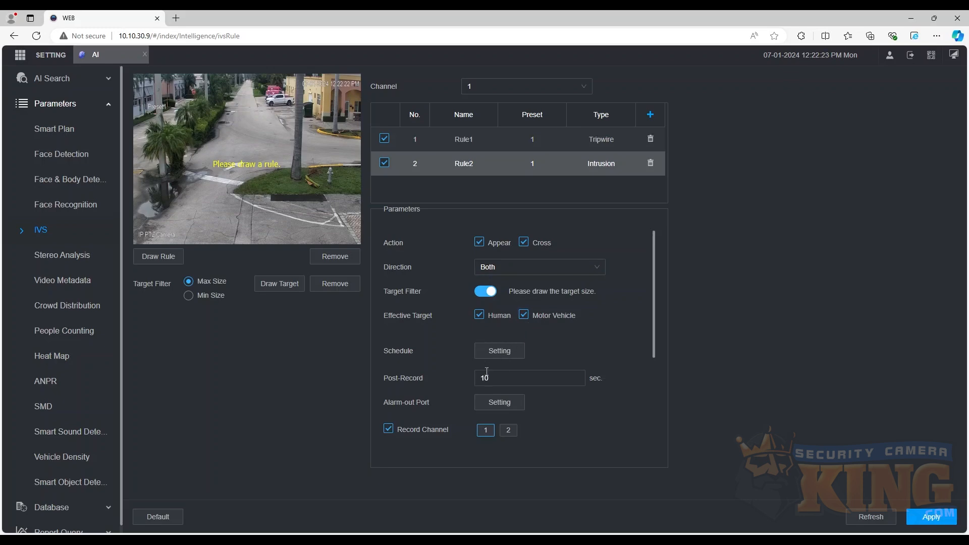
Set Rule2's lower recording options for channel 1, then reselect Rule1's tripwire (A<->B).
scroll(down, 3)
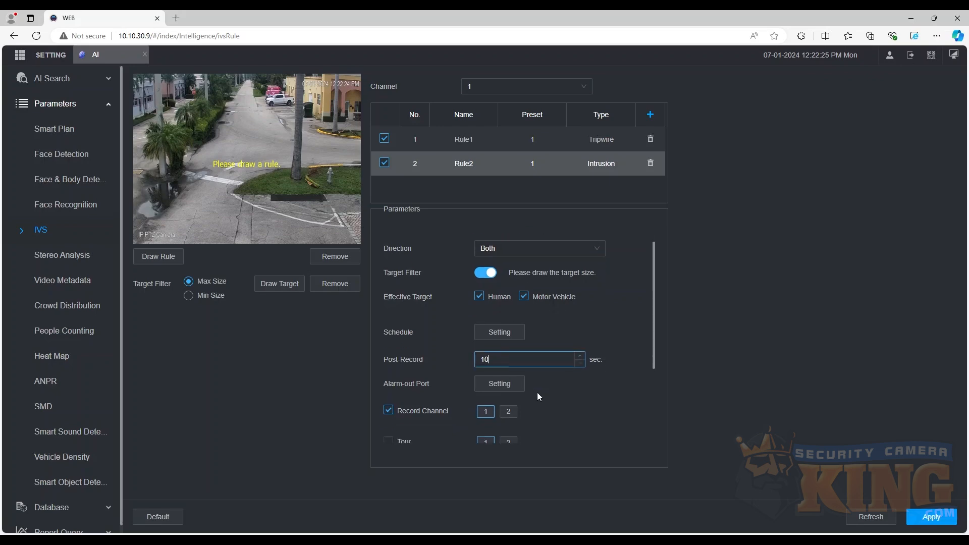
scroll(down, 3)
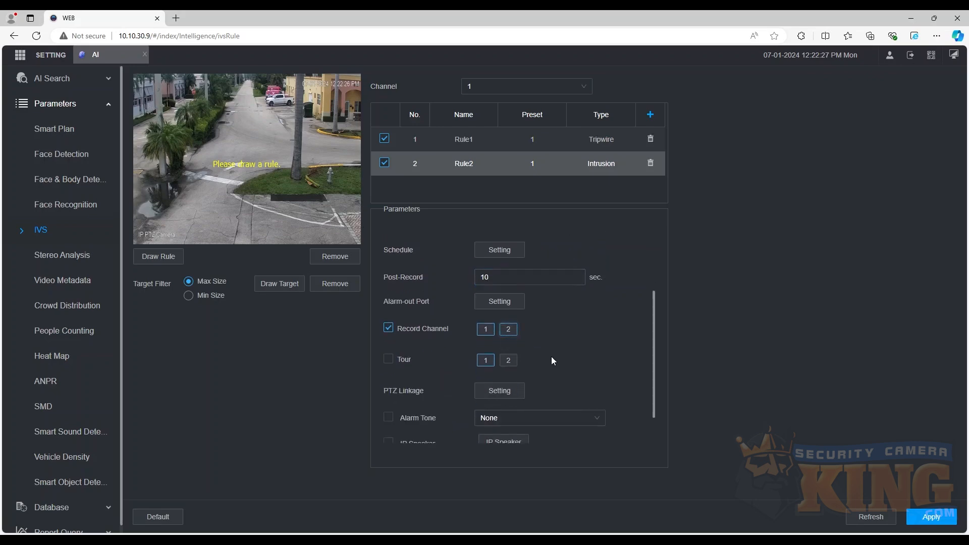
click(485, 329)
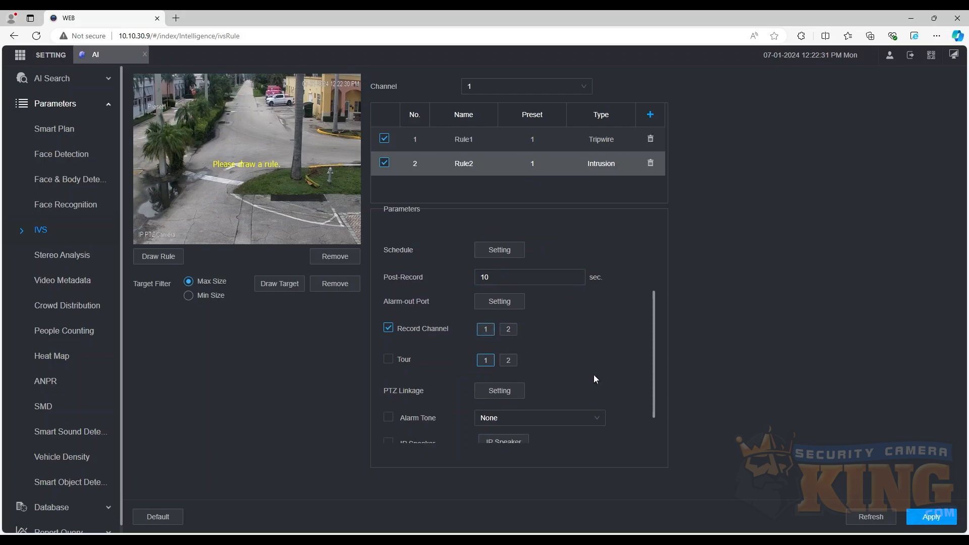
click(463, 139)
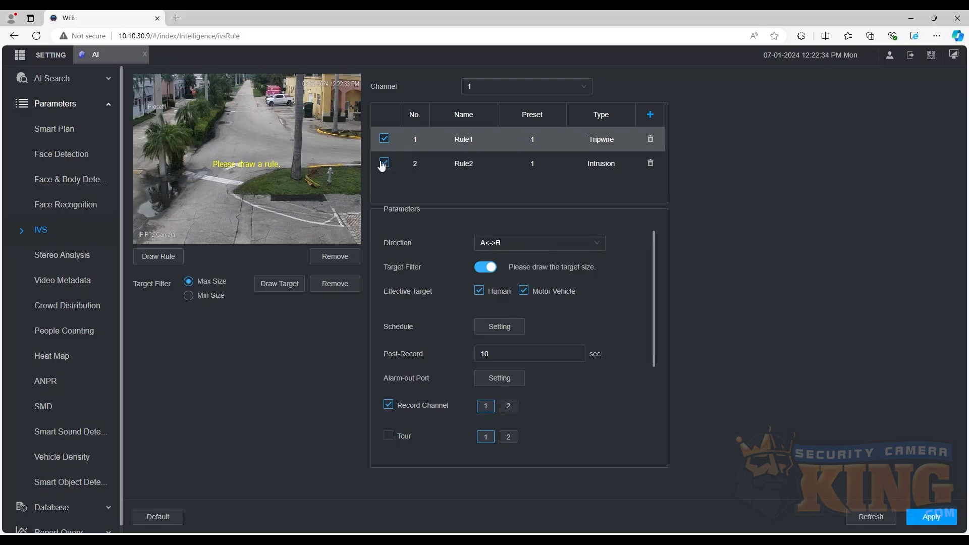
Draw Rule1's tripwire line across the left walkway.
click(383, 163)
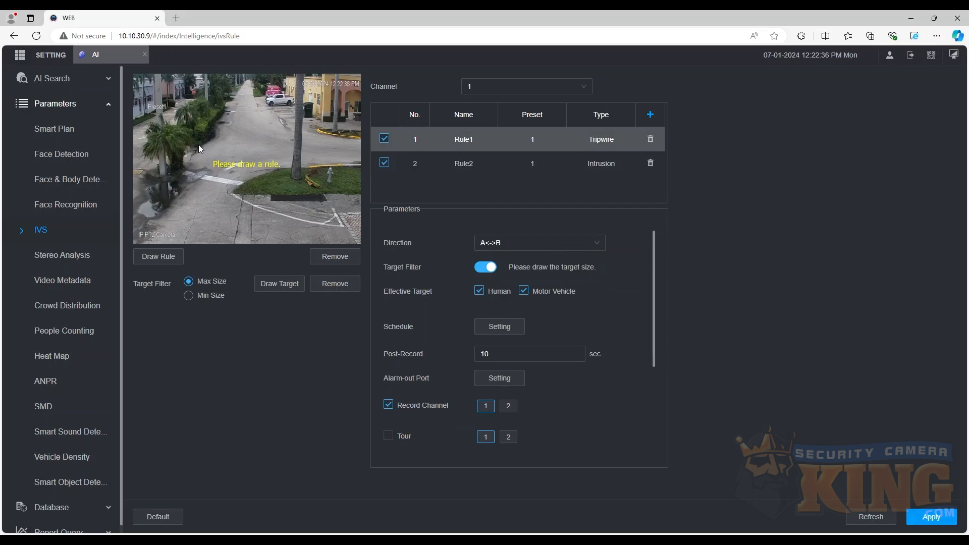
drag(180, 149, 210, 170)
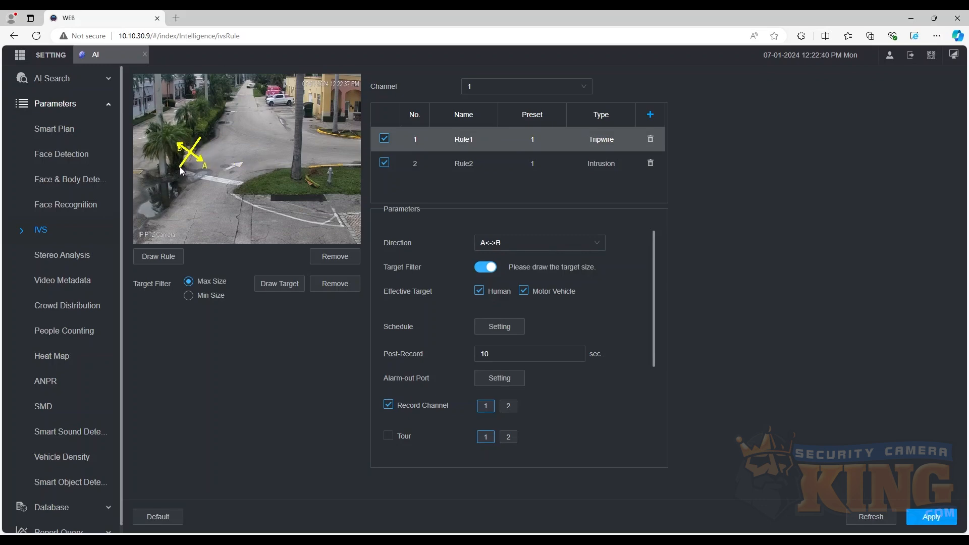
drag(192, 154, 223, 200)
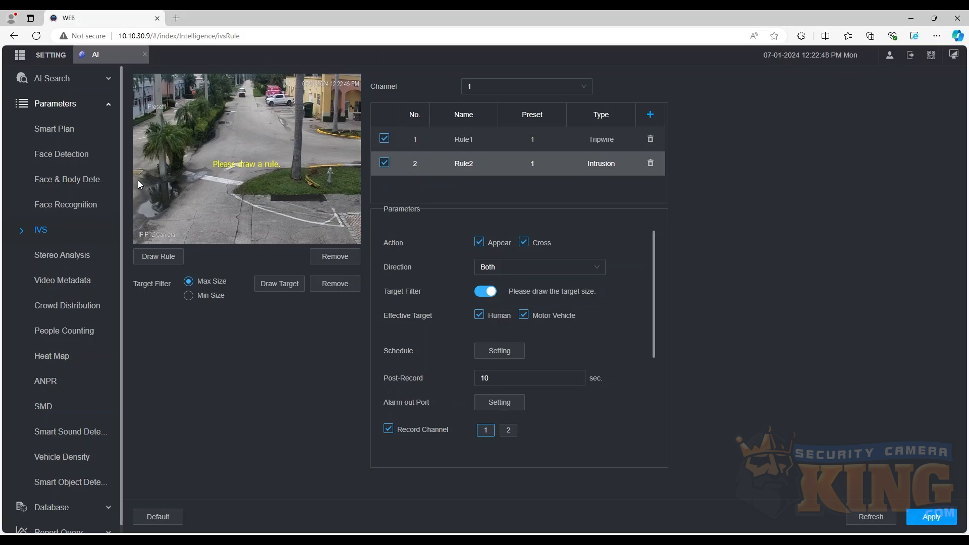
Draw Rule2's intrusion area over the lower roadway, recheck Rule1, and apply.
drag(138, 179, 187, 179)
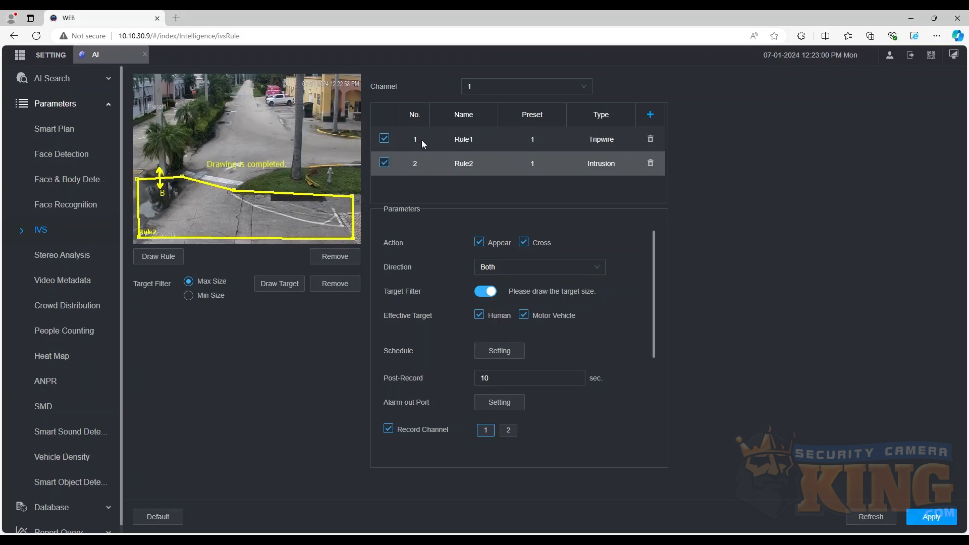
click(463, 139)
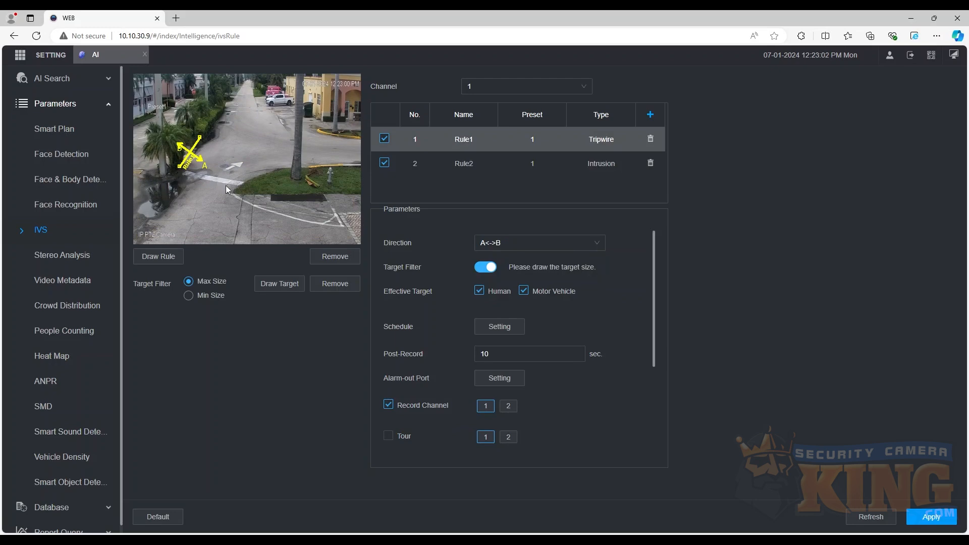
mouse_move(354, 145)
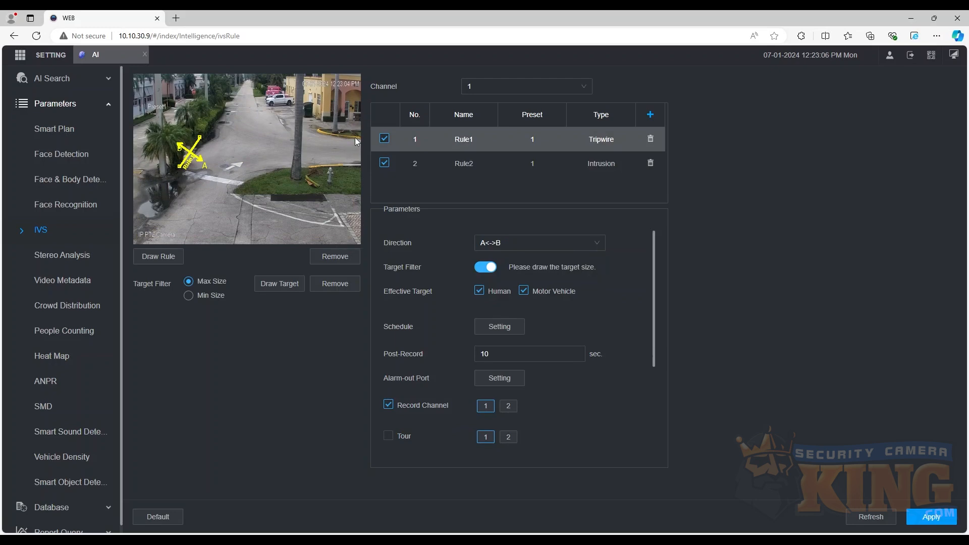
mouse_move(793, 448)
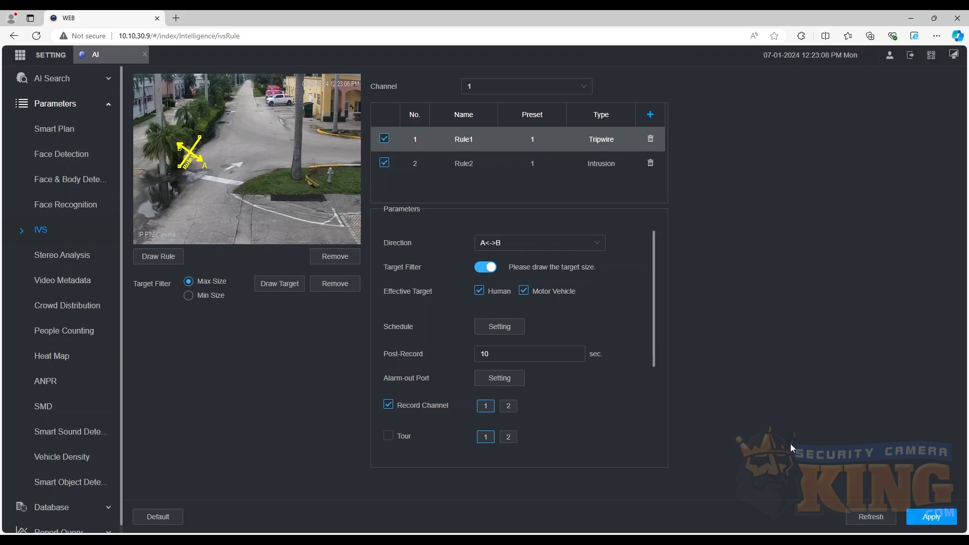
mouse_move(806, 400)
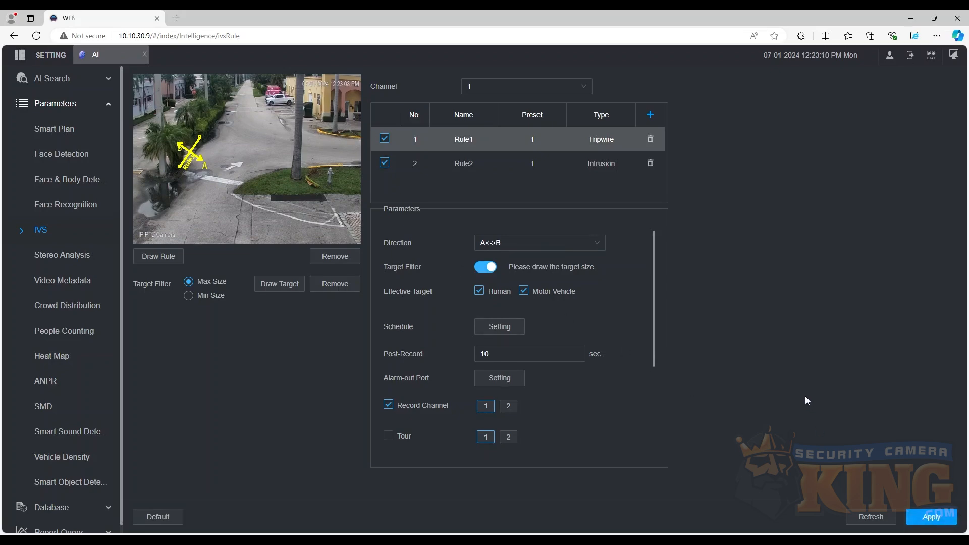
click(931, 517)
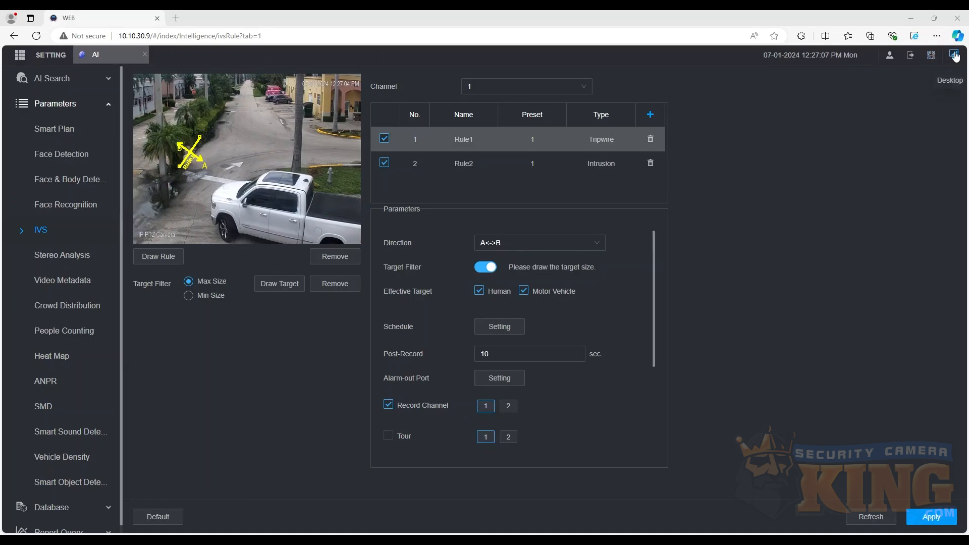
Go from the home screen to Storage settings and its recording Schedule page.
click(931, 55)
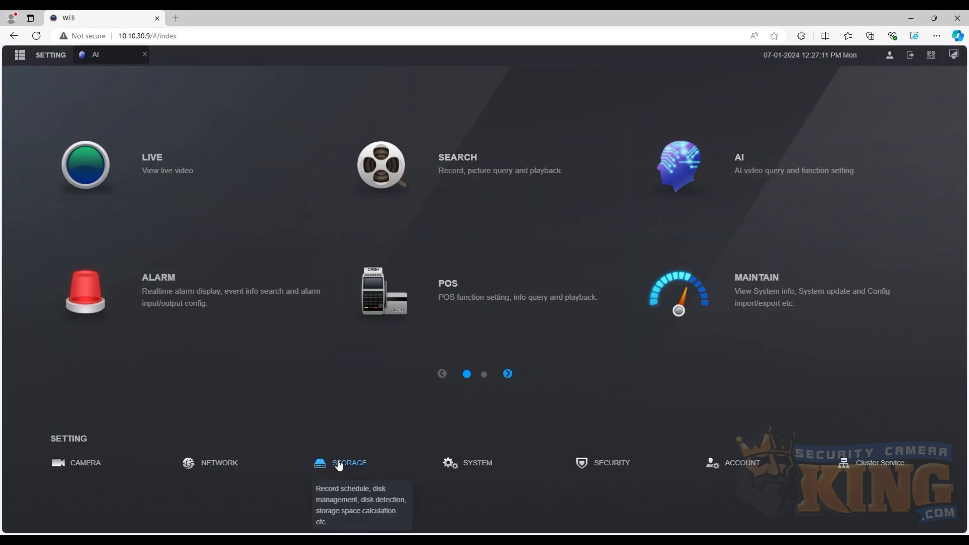
click(348, 462)
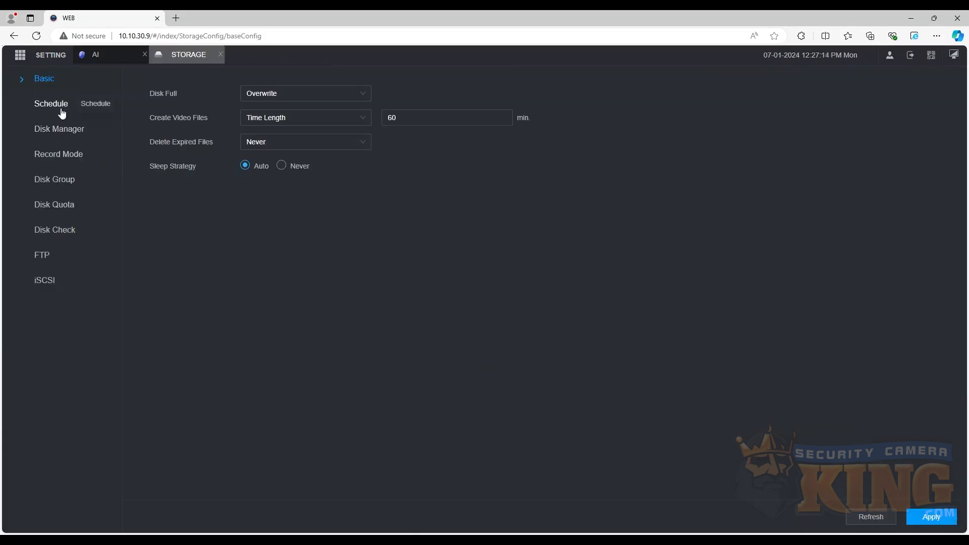
click(51, 103)
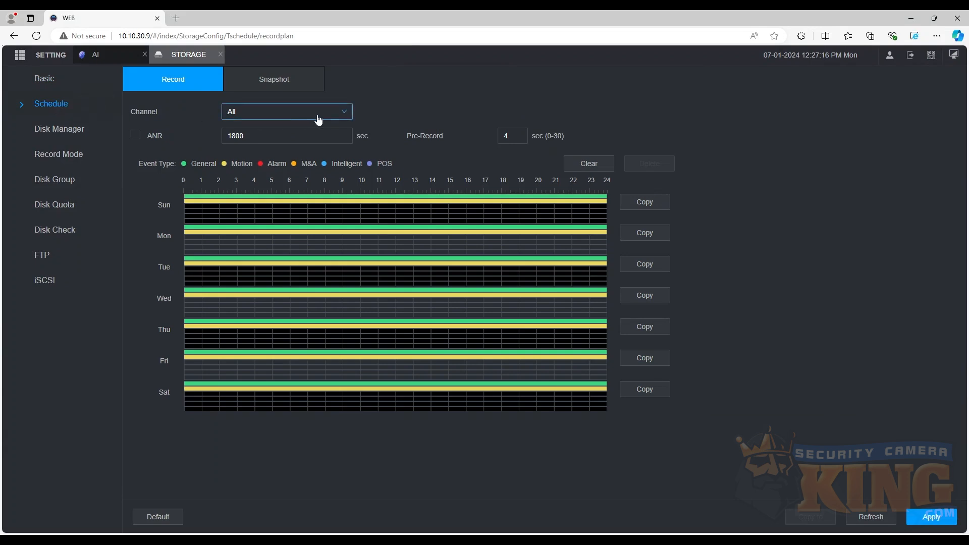
Set Sunday's Intelligent recording to 00:00–24:00, copy it to all days, and save.
click(286, 111)
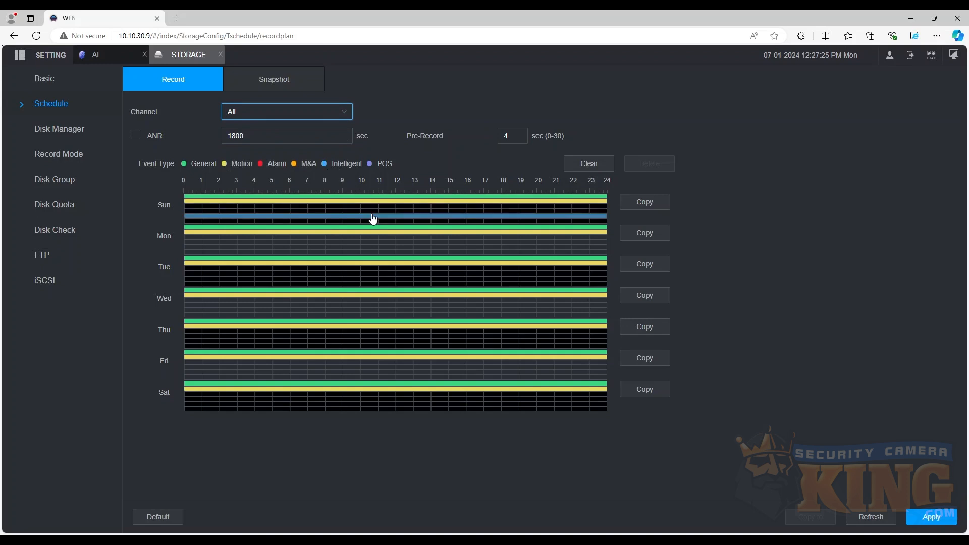
drag(366, 216, 556, 216)
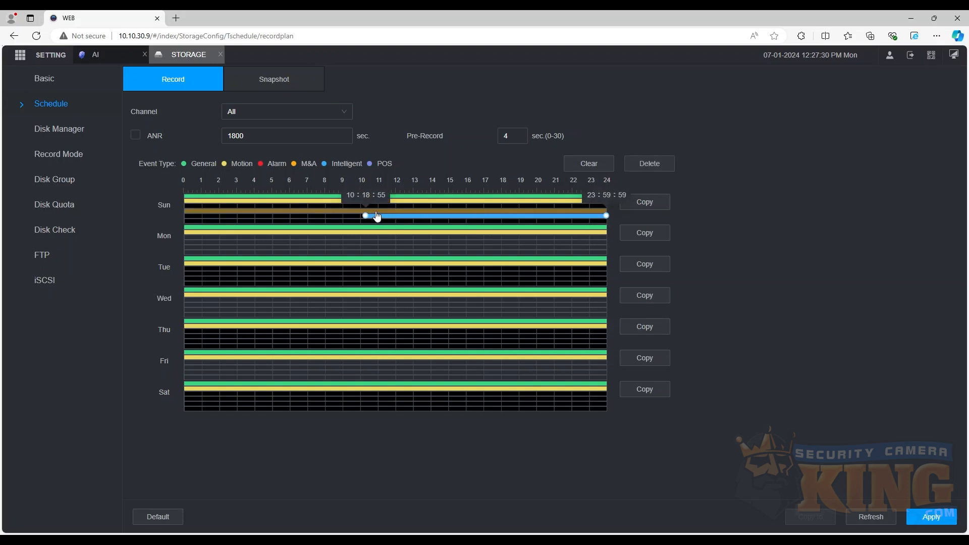
drag(364, 215, 184, 215)
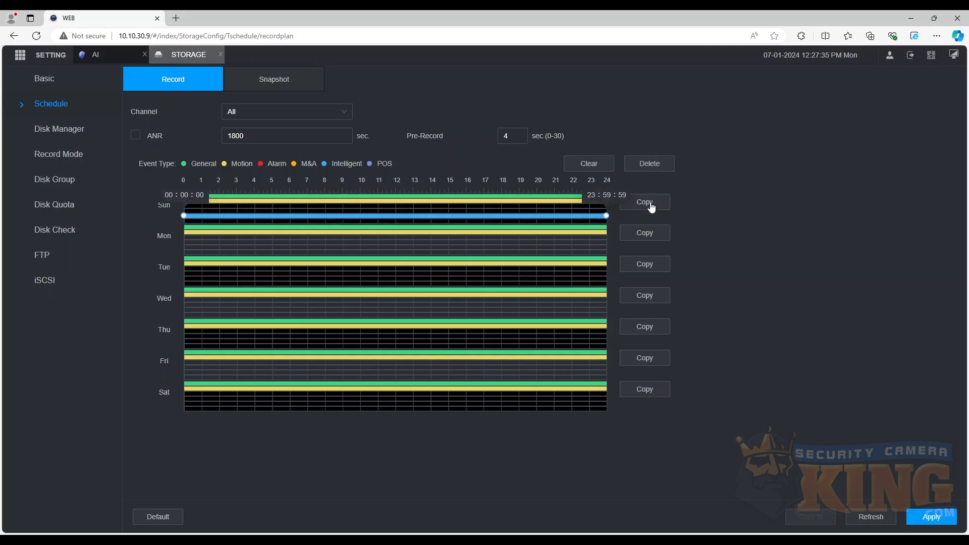
click(645, 202)
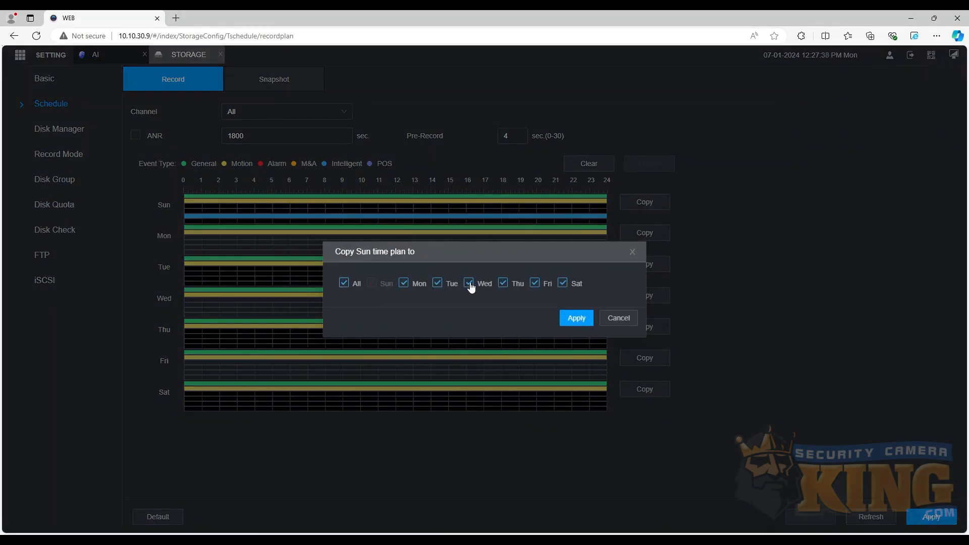
click(576, 317)
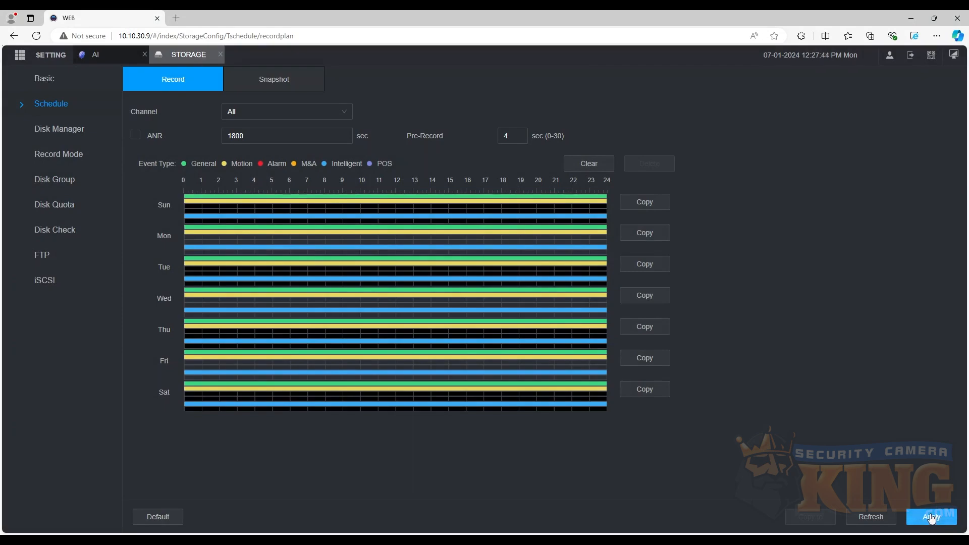
click(930, 517)
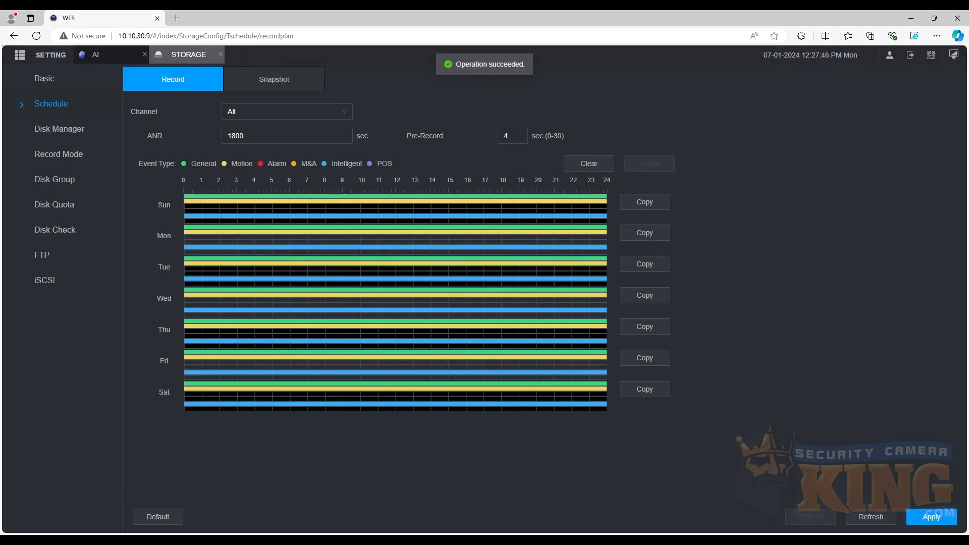